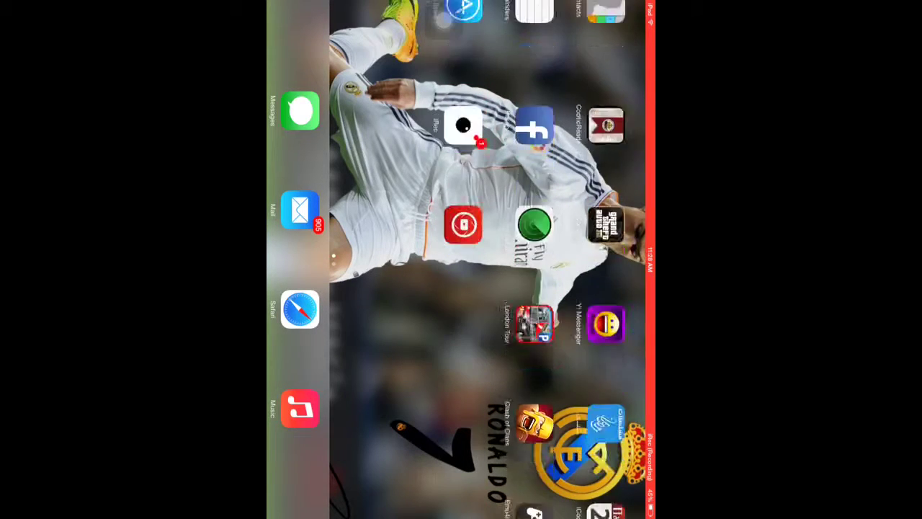
Step: Swipe to the home screen page with Clock, Calendar, Photos and Camera
{"action": "scroll", "scroll_direction": "left", "scroll_amount": 3}
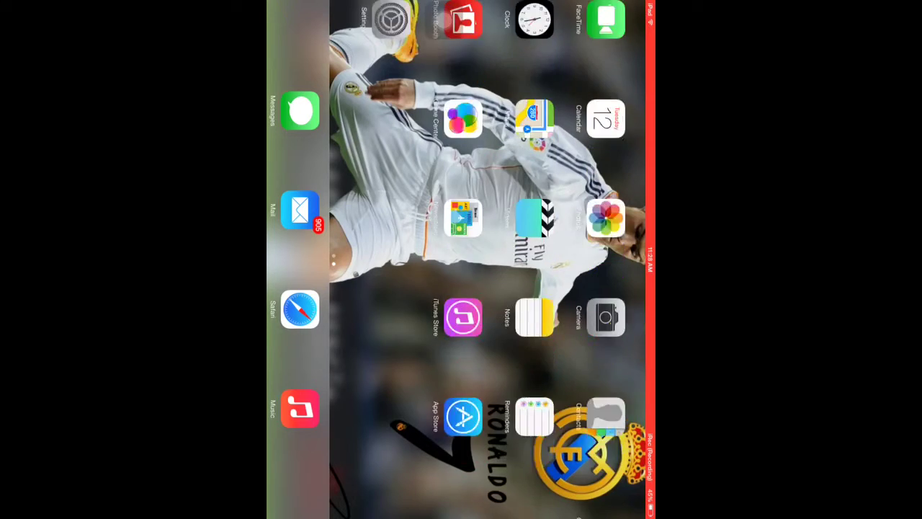
Step: Navigate Settings > General > Accessibility to reach the AssistiveTouch page
{"action": "left_click", "coordinate": [402, 20]}
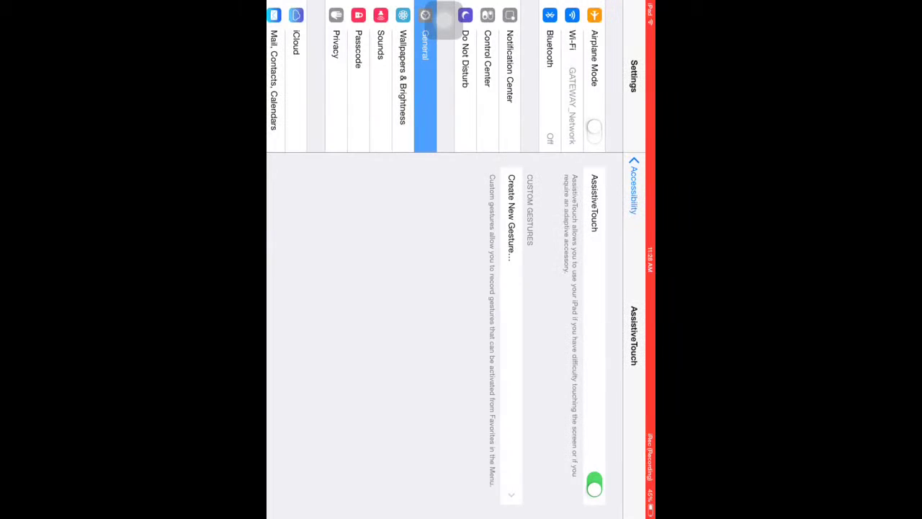
{"action": "left_click", "coordinate": [404, 82]}
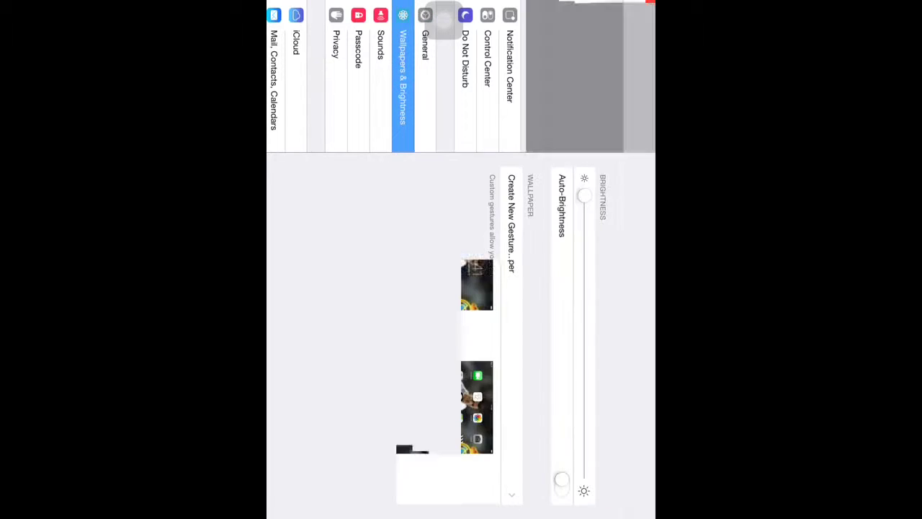
{"action": "left_click", "coordinate": [425, 55]}
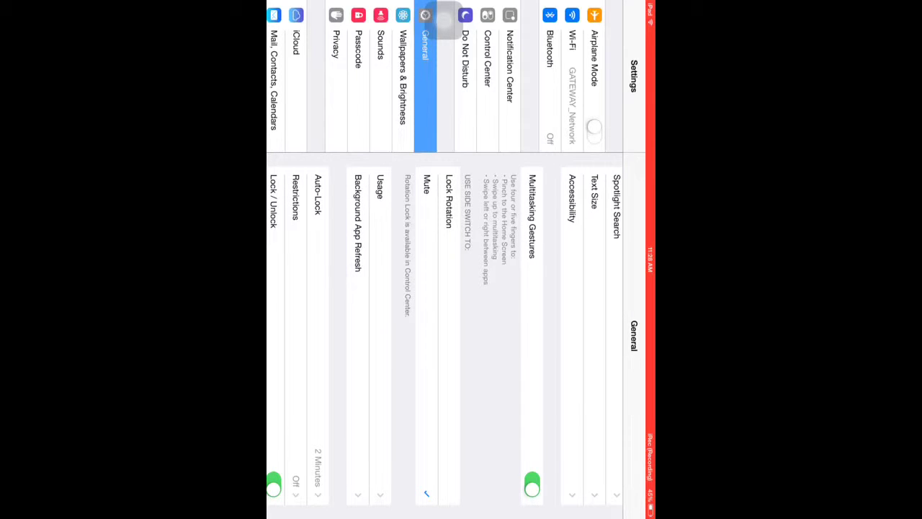
{"action": "left_click", "coordinate": [570, 199]}
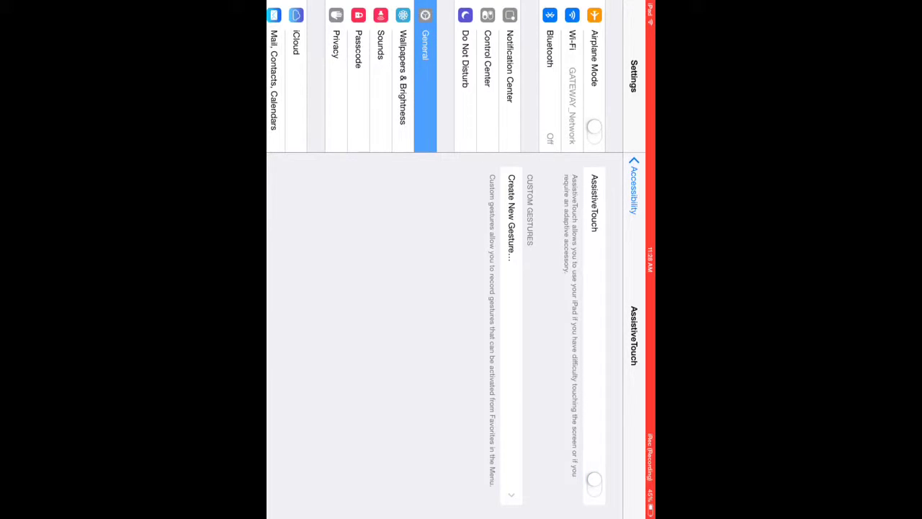
Step: Switch AssistiveTouch on and return to the home screen with its floating button shown
{"action": "left_click", "coordinate": [593, 484]}
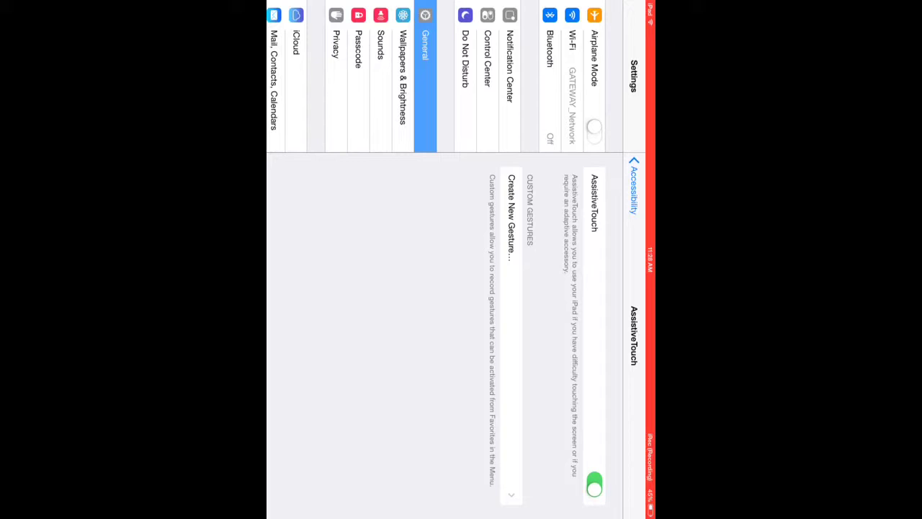
{"action": "left_click", "coordinate": [594, 486]}
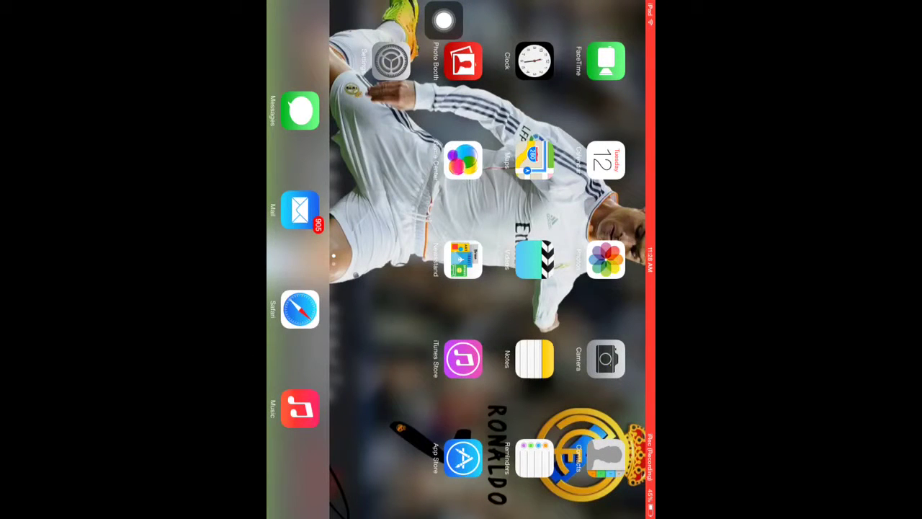
Step: Use the AssistiveTouch menu's Home action, then launch the screen recording app
{"action": "left_click", "coordinate": [444, 20]}
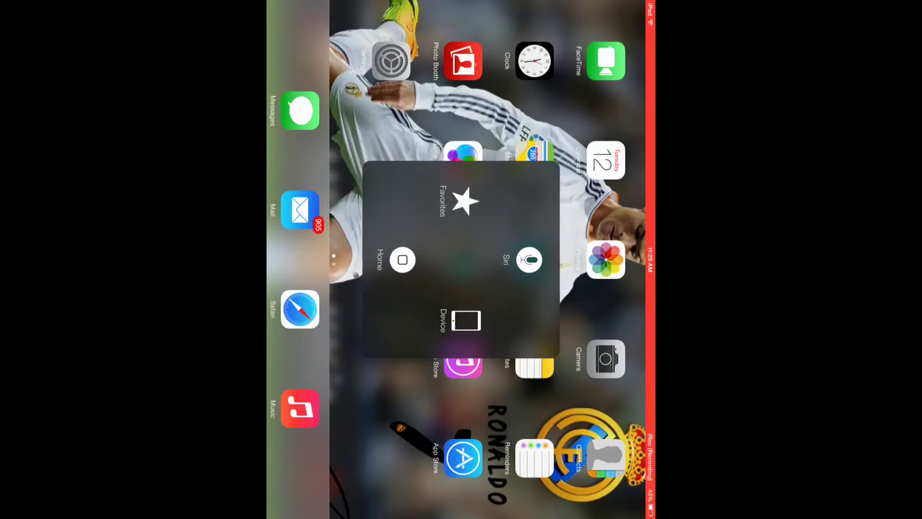
{"action": "left_click", "coordinate": [466, 320]}
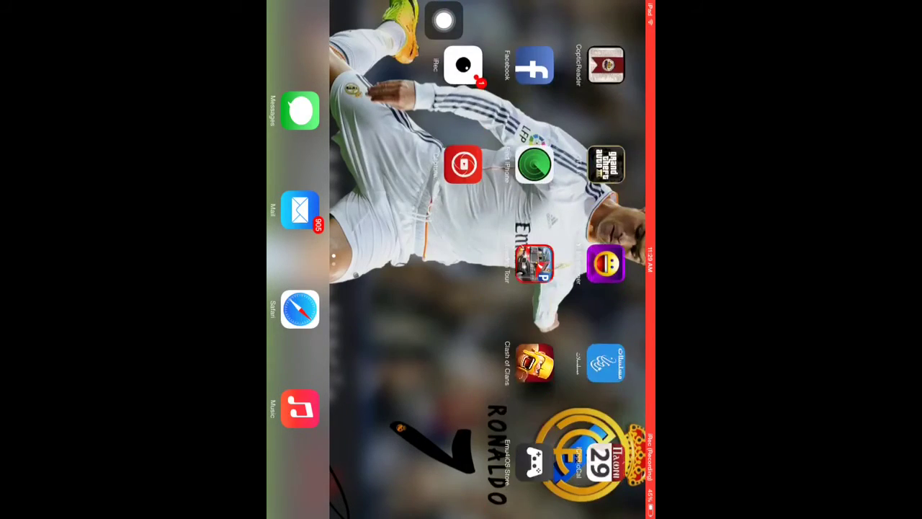
{"action": "left_click", "coordinate": [462, 65]}
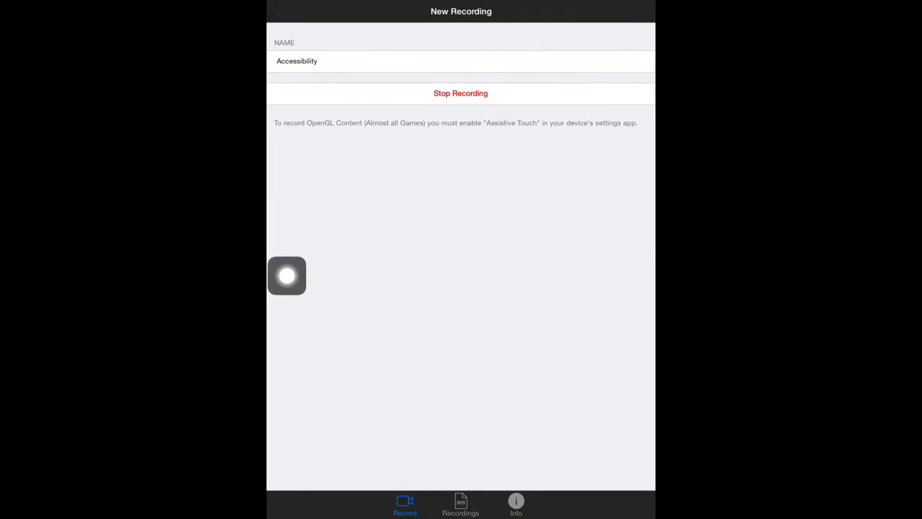